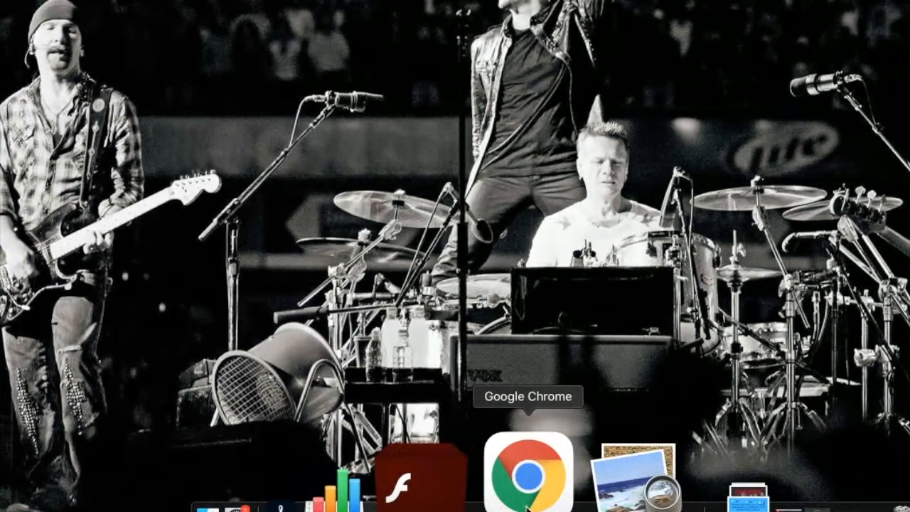
left_click(518, 473)
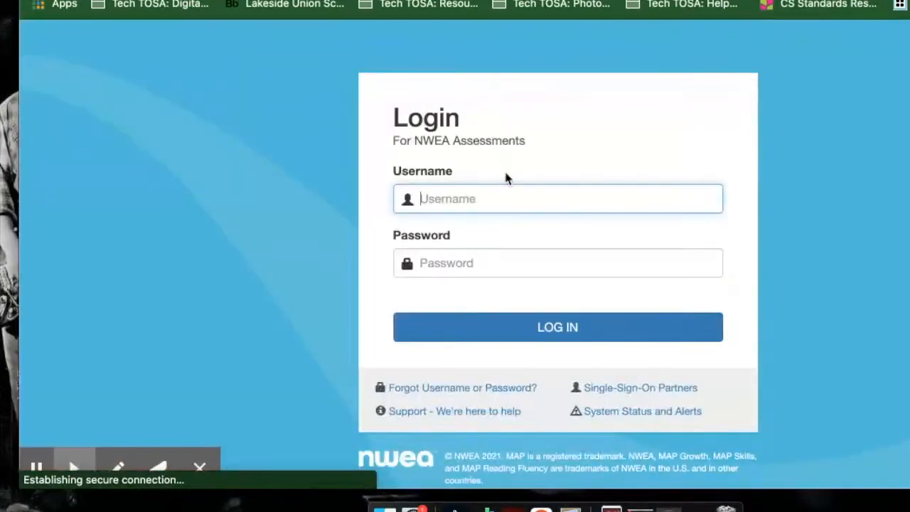
type("sjacques")
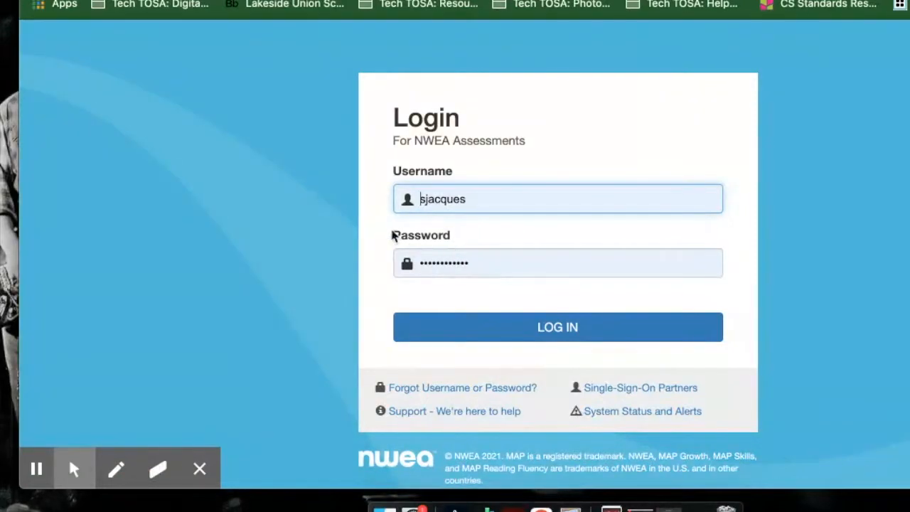
left_click(558, 326)
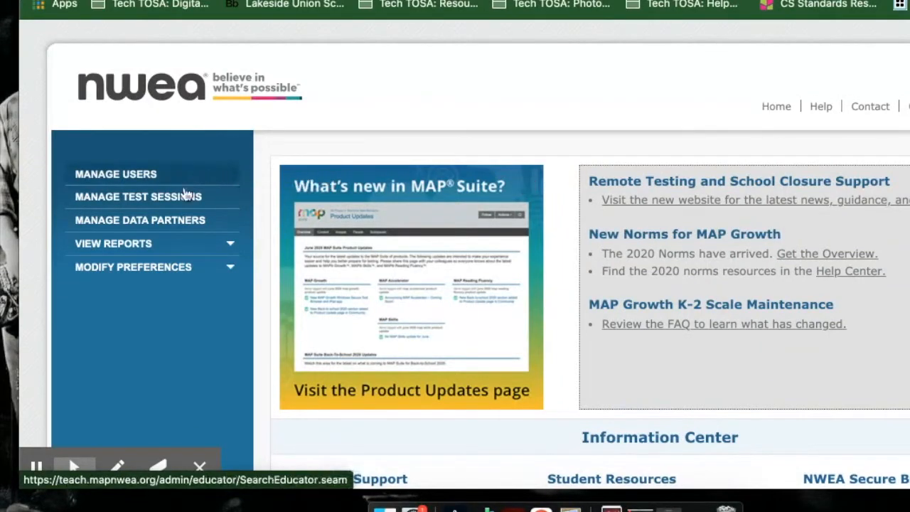
Go to Manage Test Sessions and run Find Students to Test for the class
left_click(137, 197)
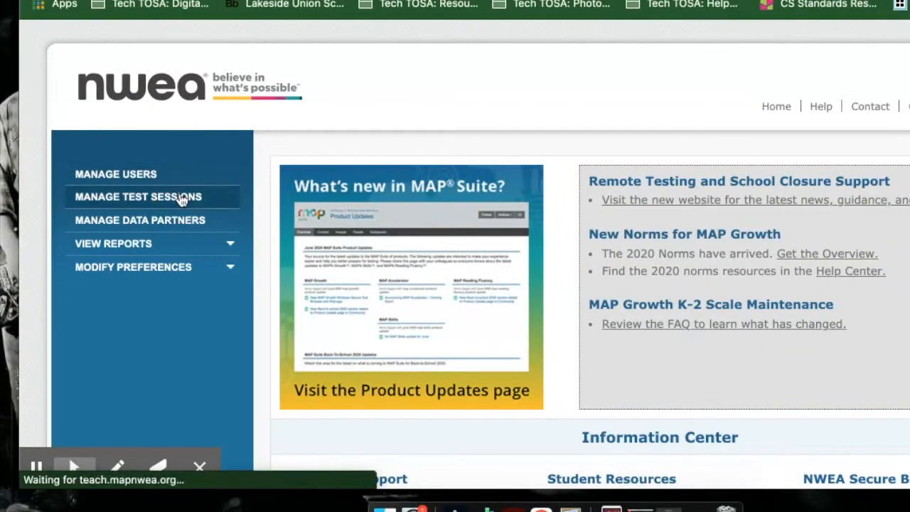
left_click(136, 197)
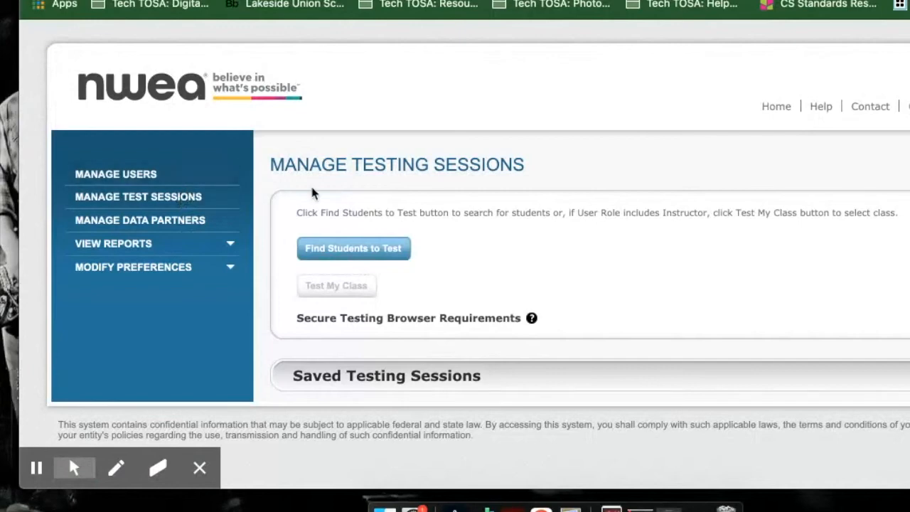
mouse_move(305, 211)
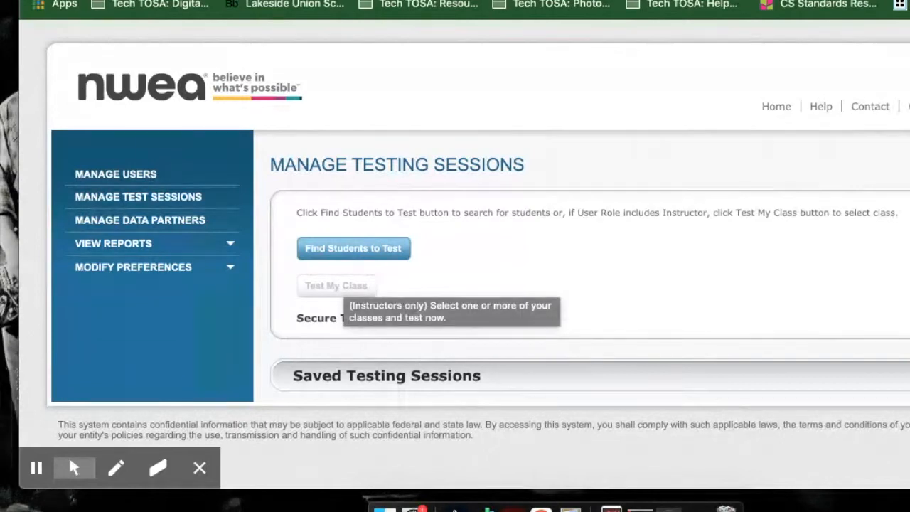
left_click(353, 248)
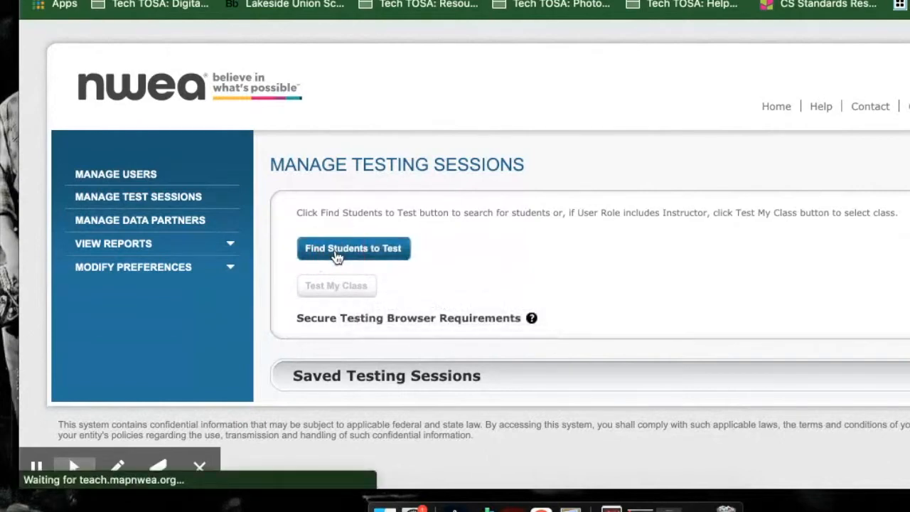
left_click(353, 248)
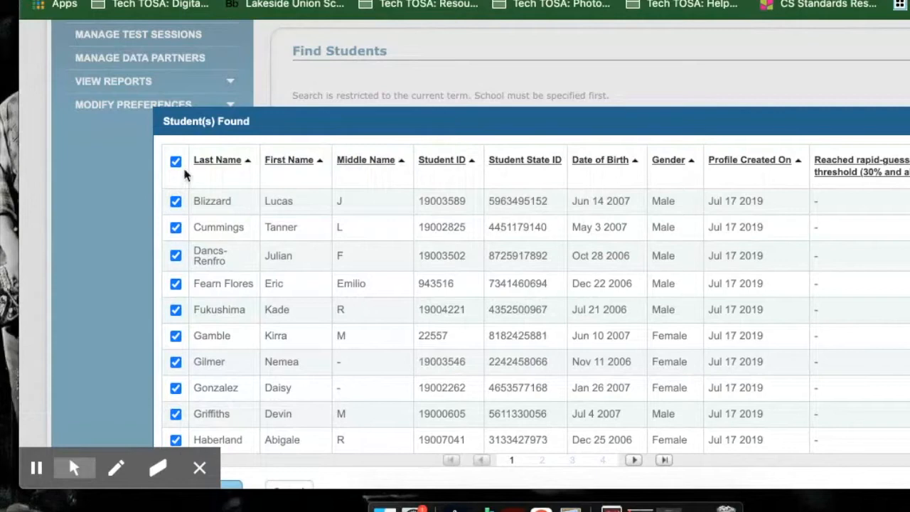
left_click(177, 163)
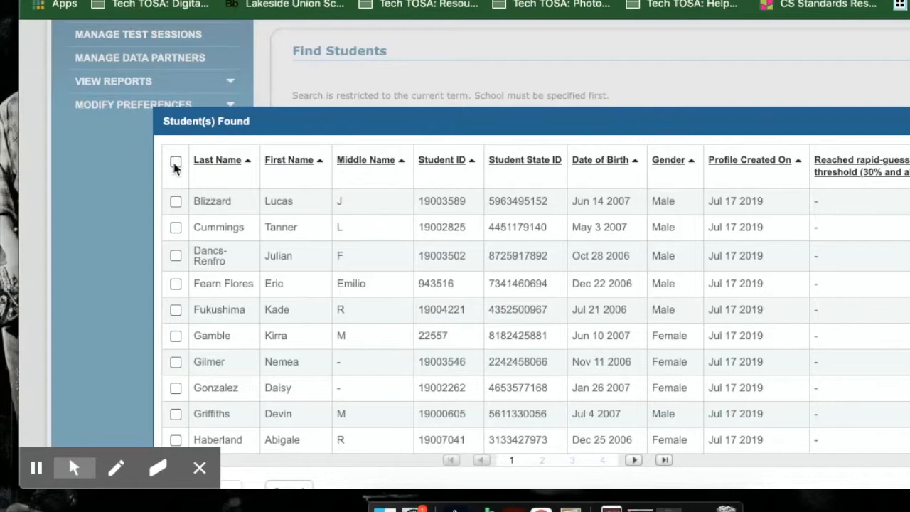
left_click(176, 162)
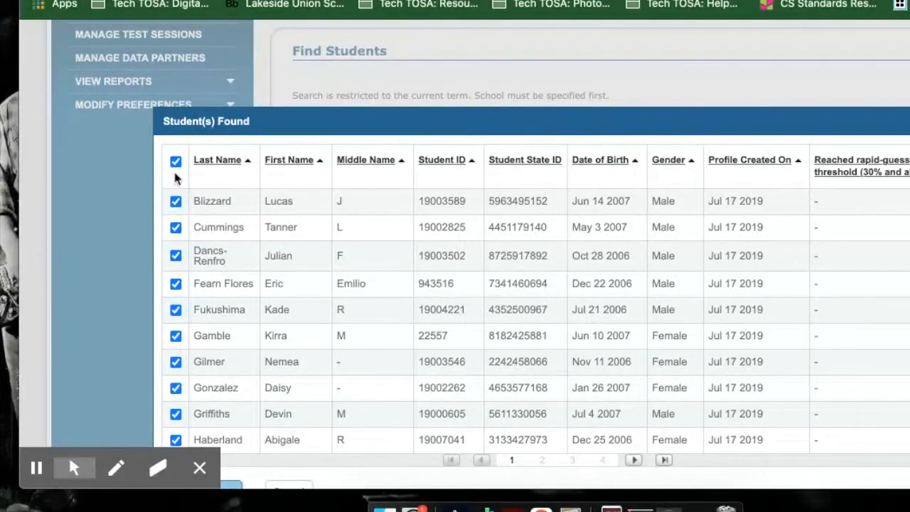
left_click(177, 161)
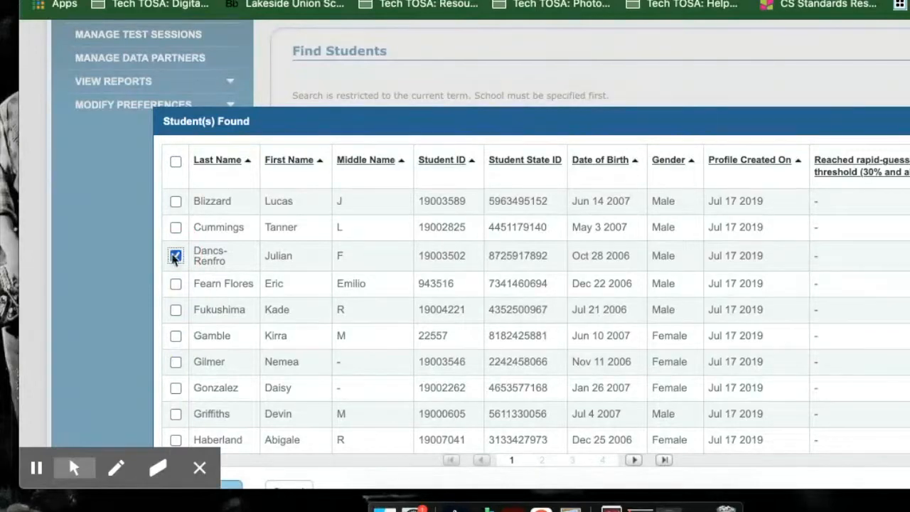
left_click(176, 284)
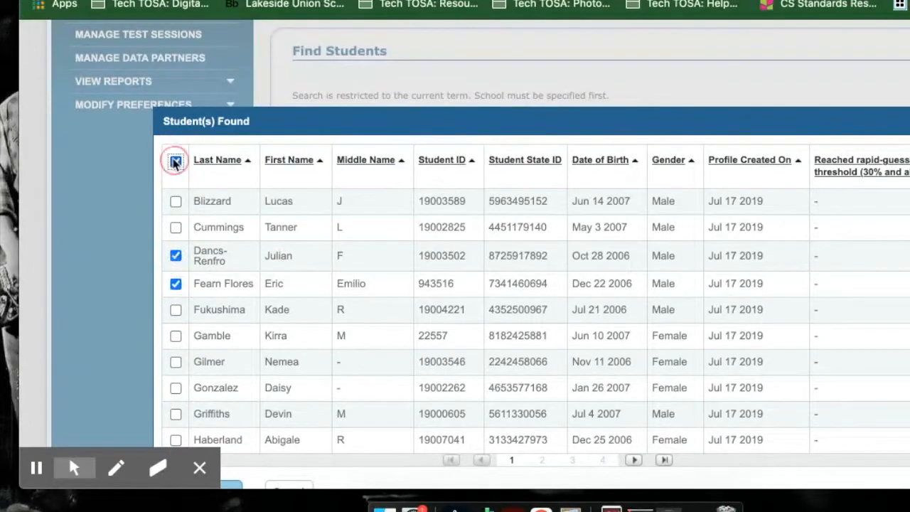
left_click(176, 159)
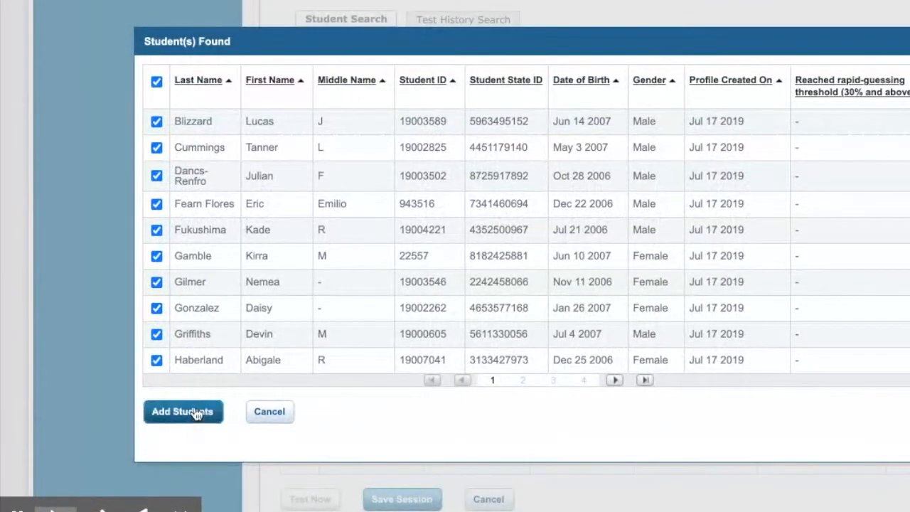
Add the found students to the session and check all of them in the Student List
left_click(182, 411)
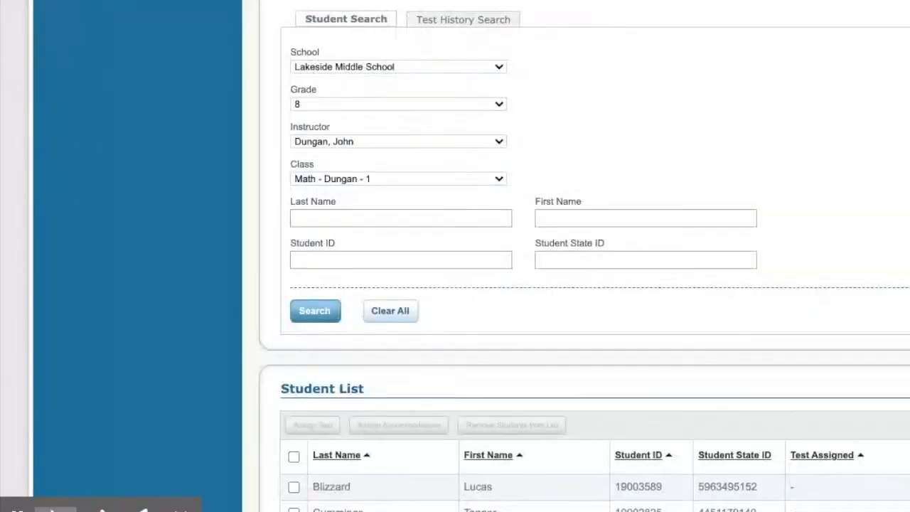
scroll("down", 3)
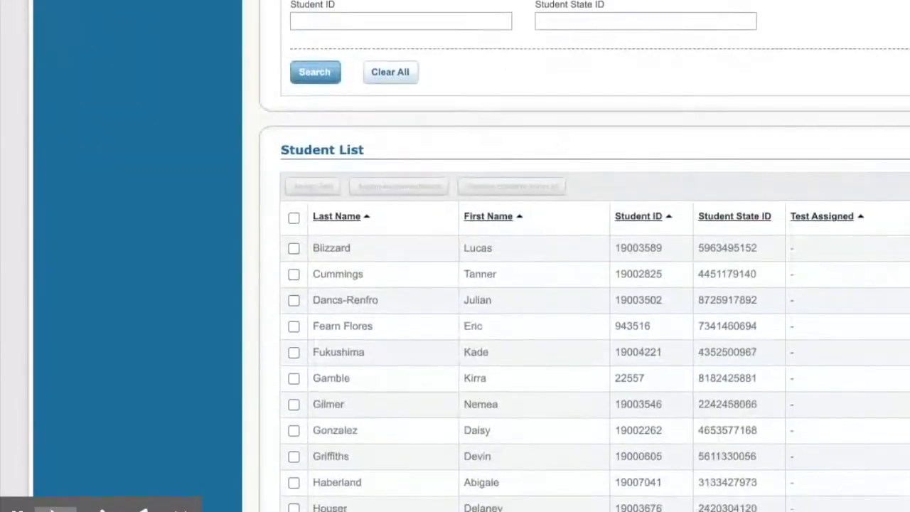
scroll("down", 3)
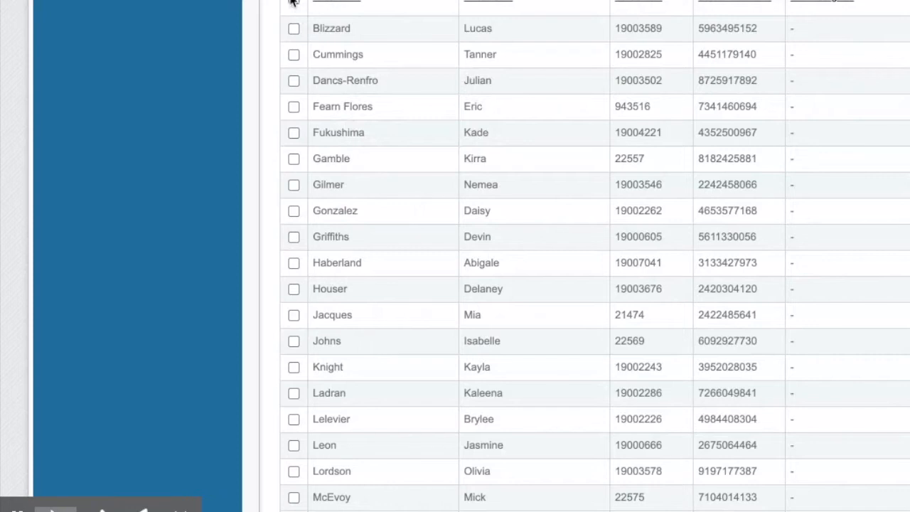
left_click(293, 3)
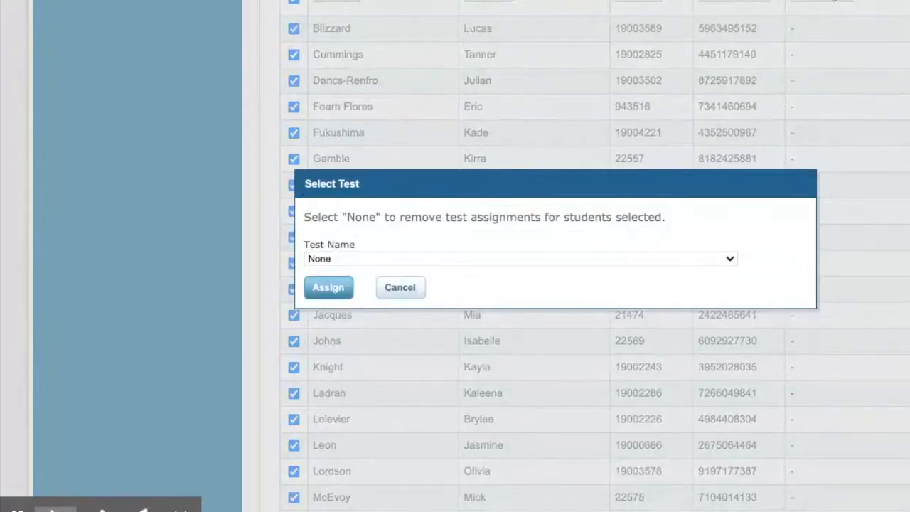
Assign Growth: Math 6+ CA 2010 to all selected students and start Save Session
left_click(519, 259)
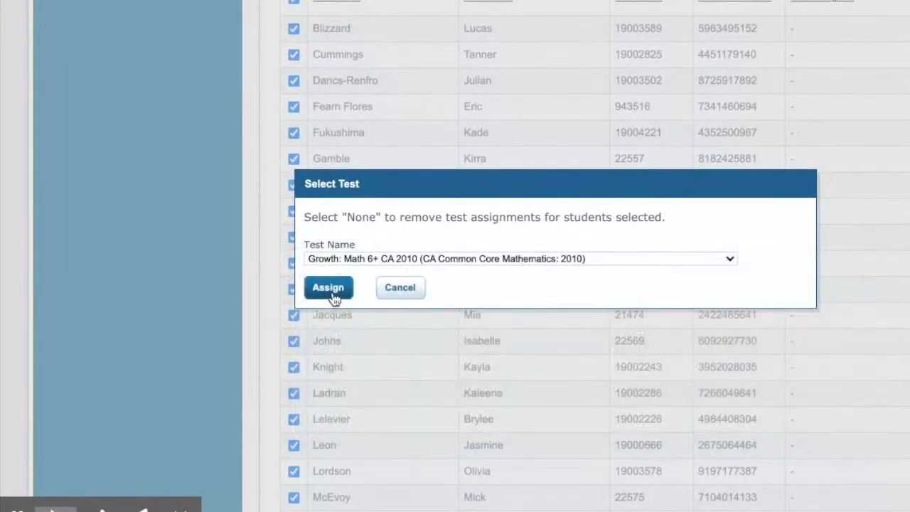
left_click(327, 287)
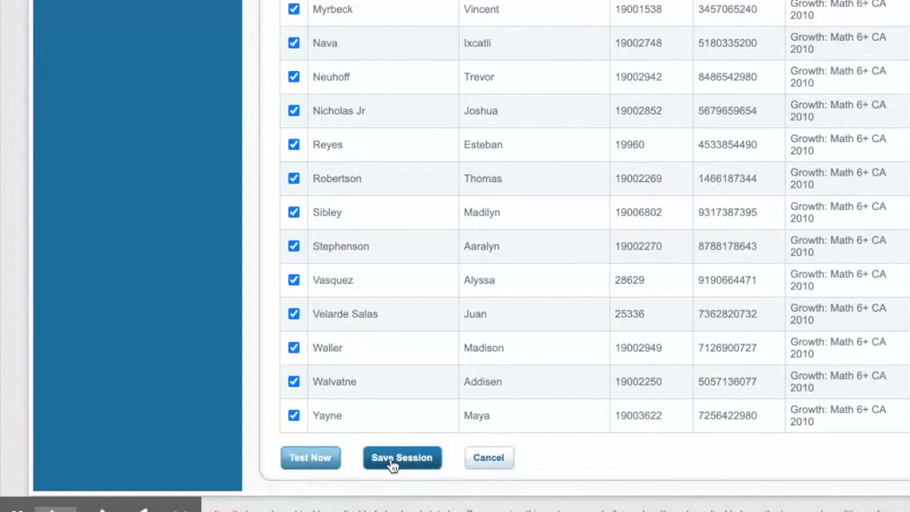
left_click(401, 458)
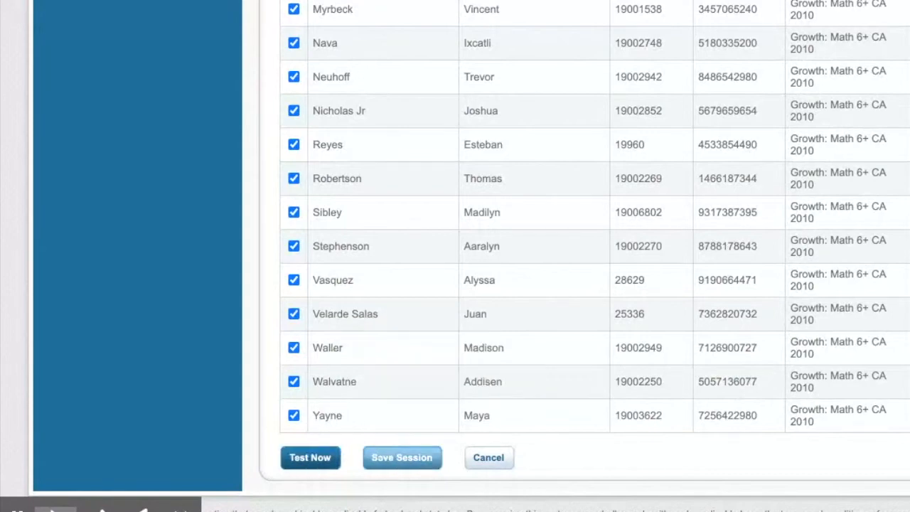
mouse_move(386, 432)
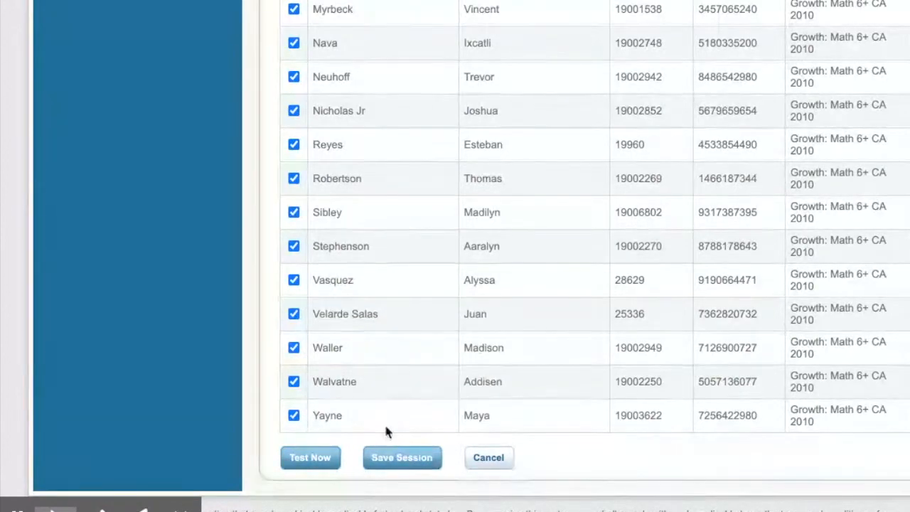
left_click(401, 458)
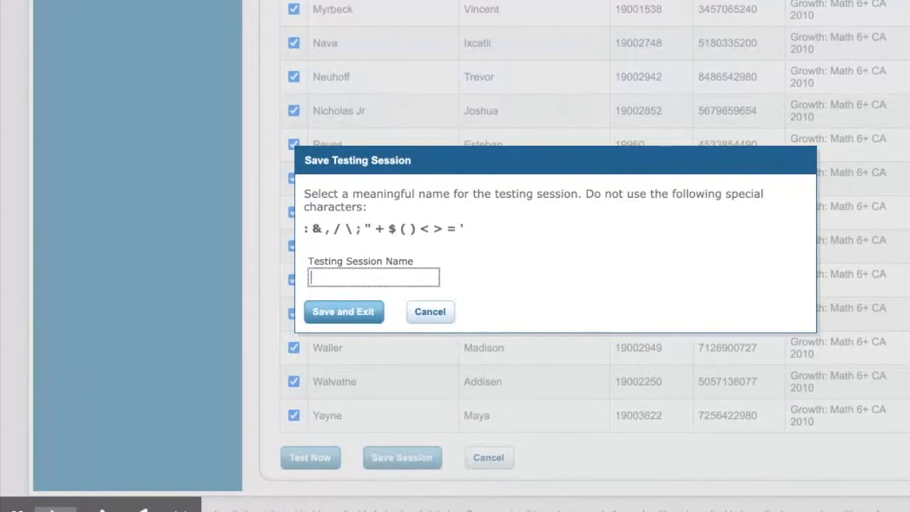
Name the session Jacques1 and Save and Exit to the Manage Testing Sessions page
type("Jacques")
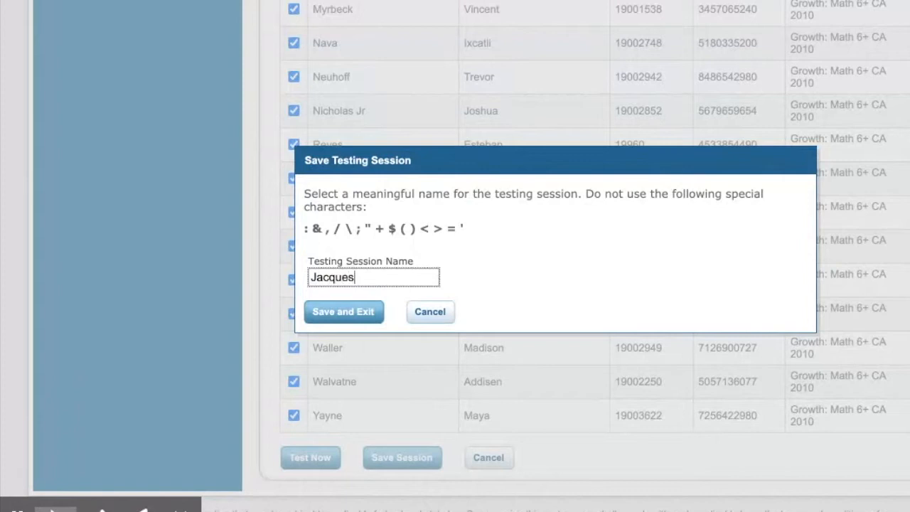
type("1")
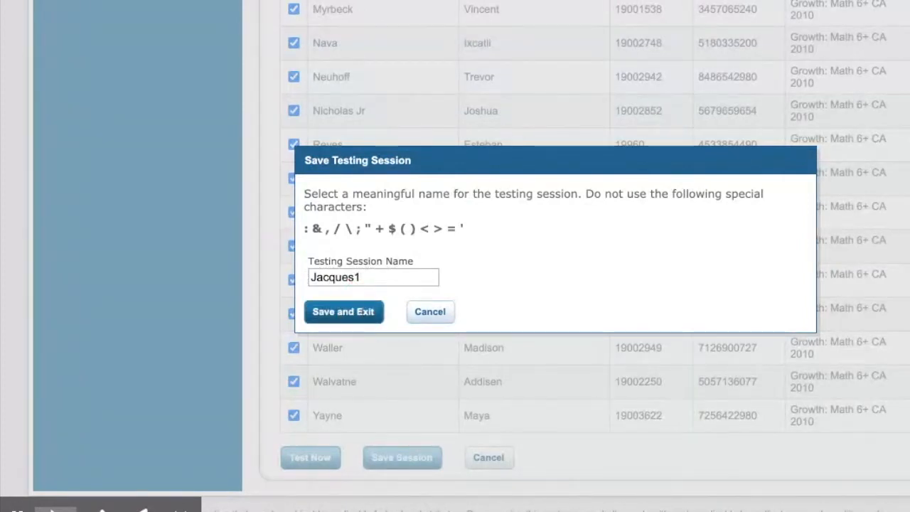
left_click(344, 312)
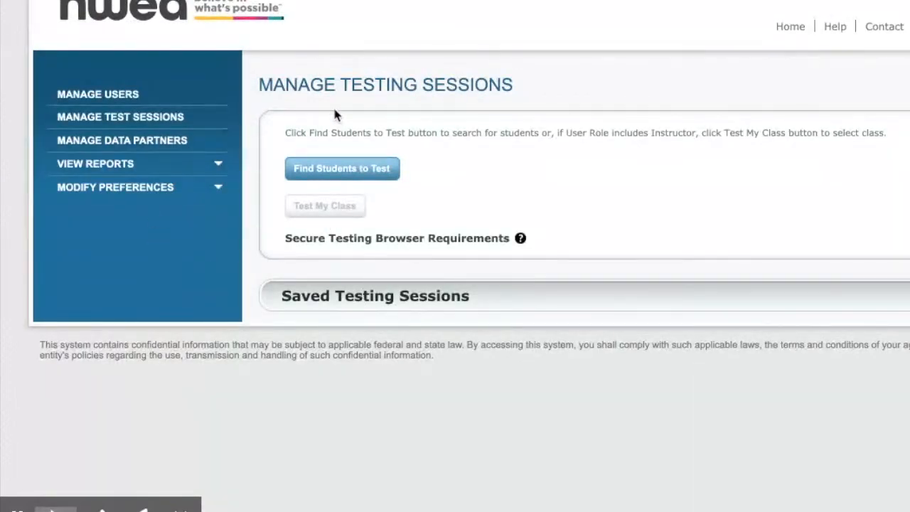
mouse_move(322, 131)
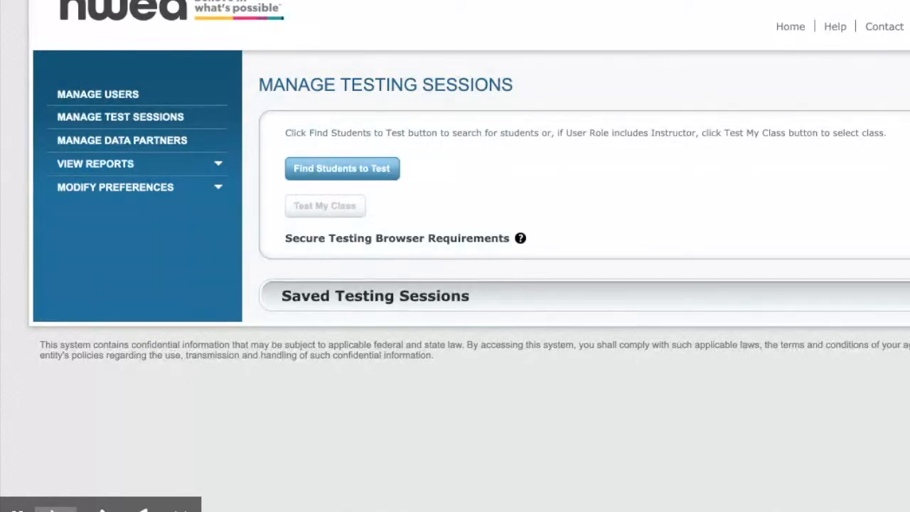
Select the saved Jacques1 session and start it with Test Now
scroll("down", 3)
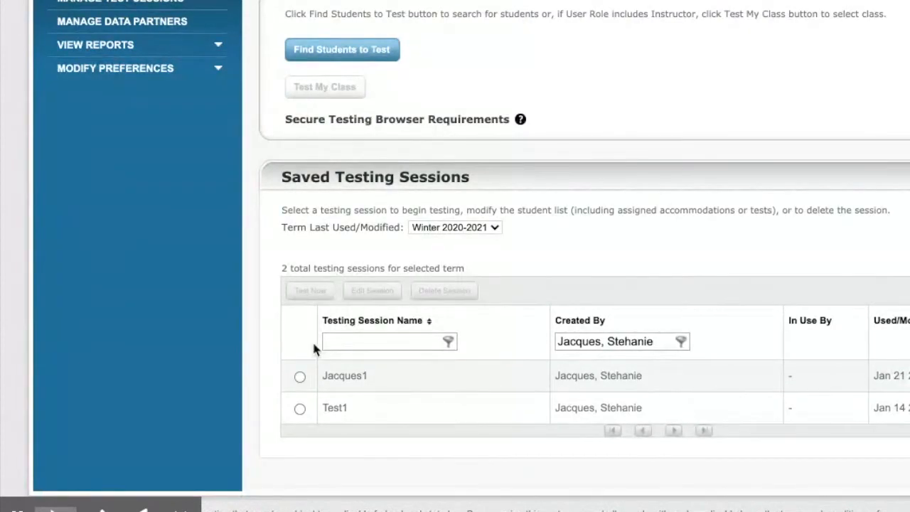
left_click(299, 376)
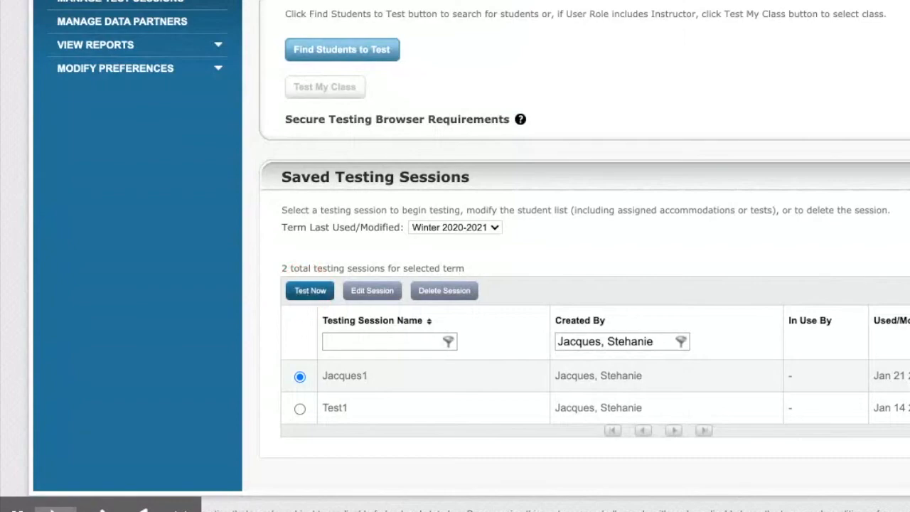
left_click(310, 290)
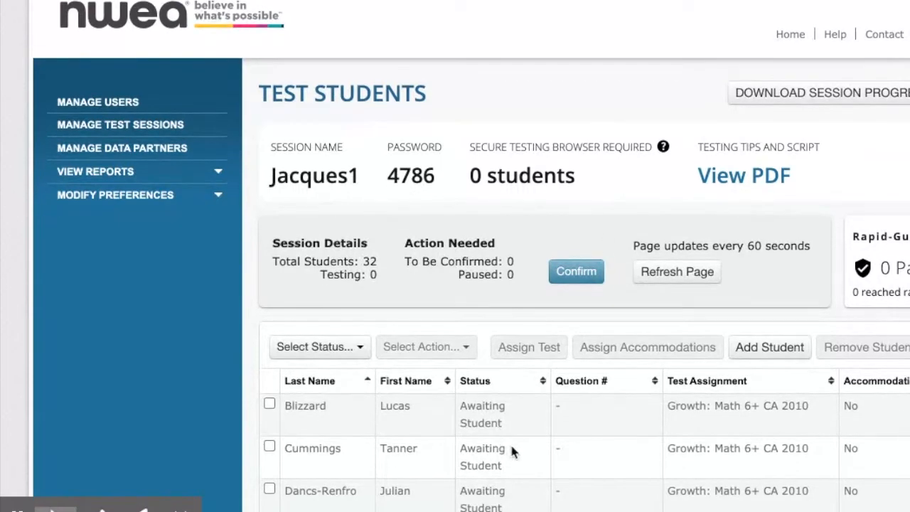
scroll("down", 3)
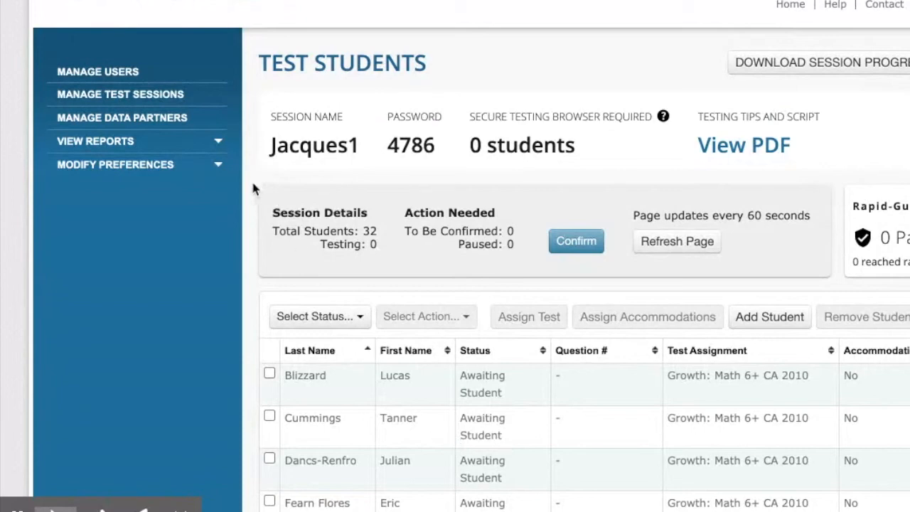
mouse_move(364, 111)
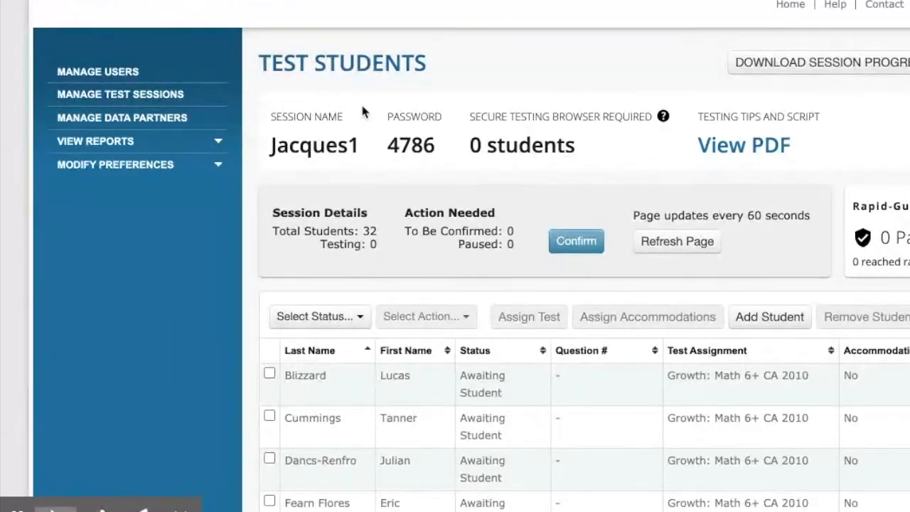
mouse_move(264, 125)
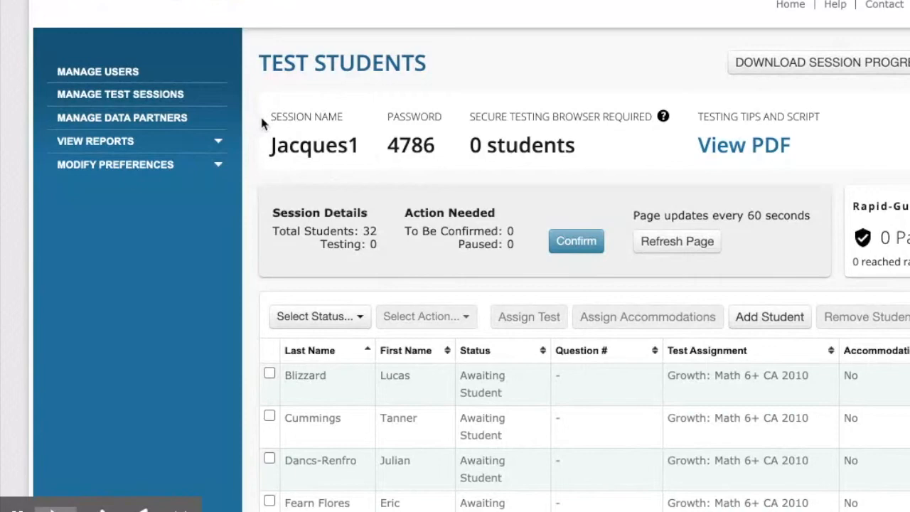
mouse_move(372, 128)
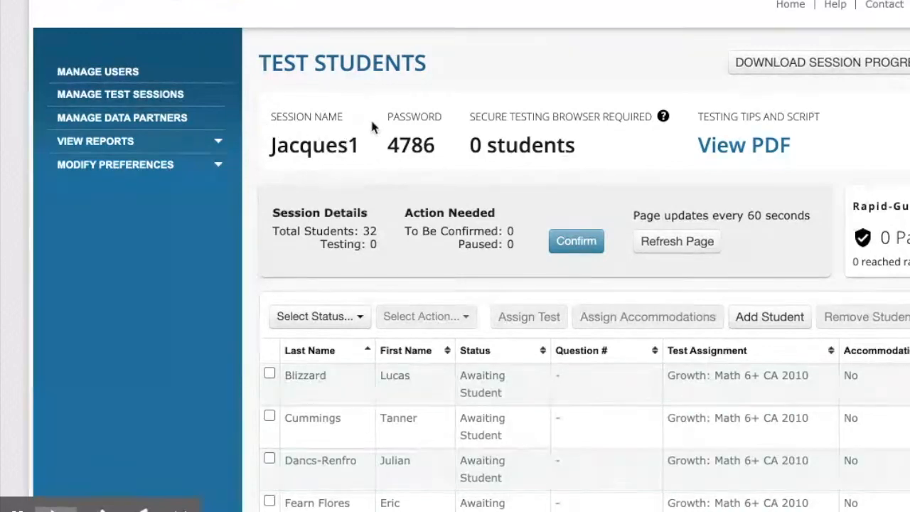
mouse_move(424, 151)
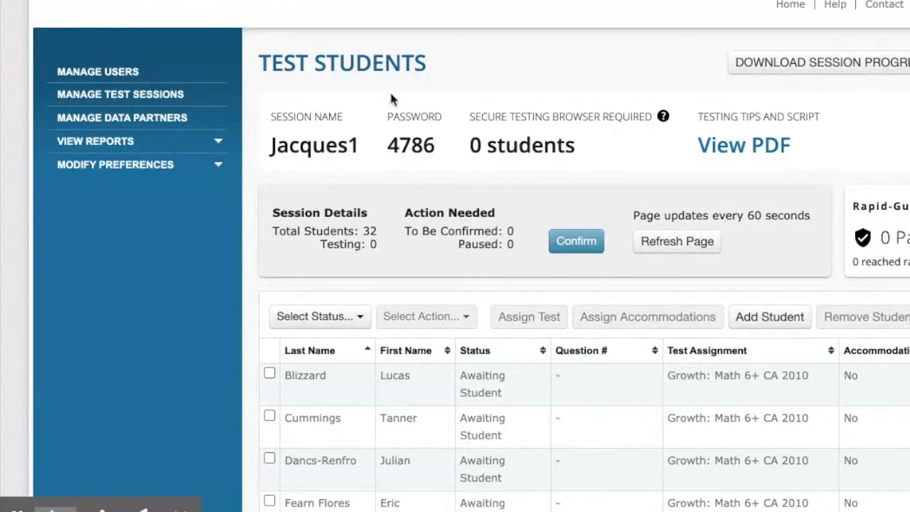
mouse_move(554, 411)
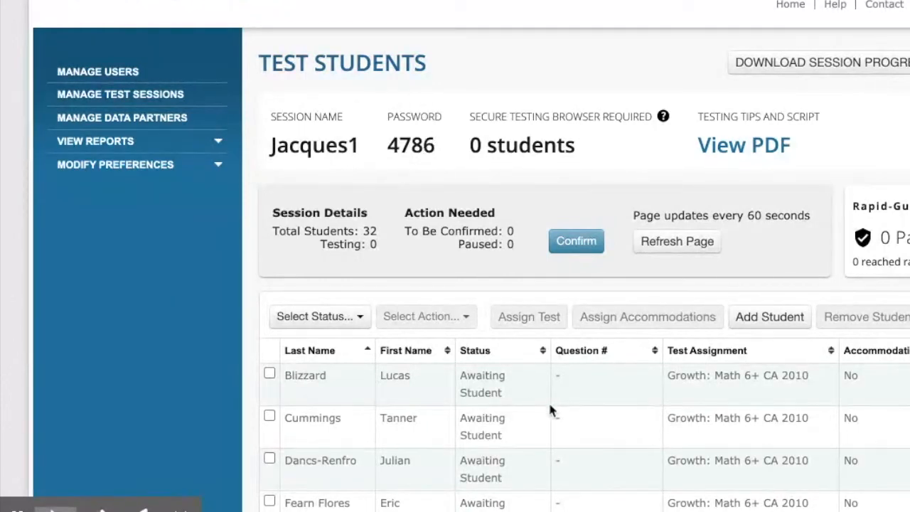
scroll("down", 3)
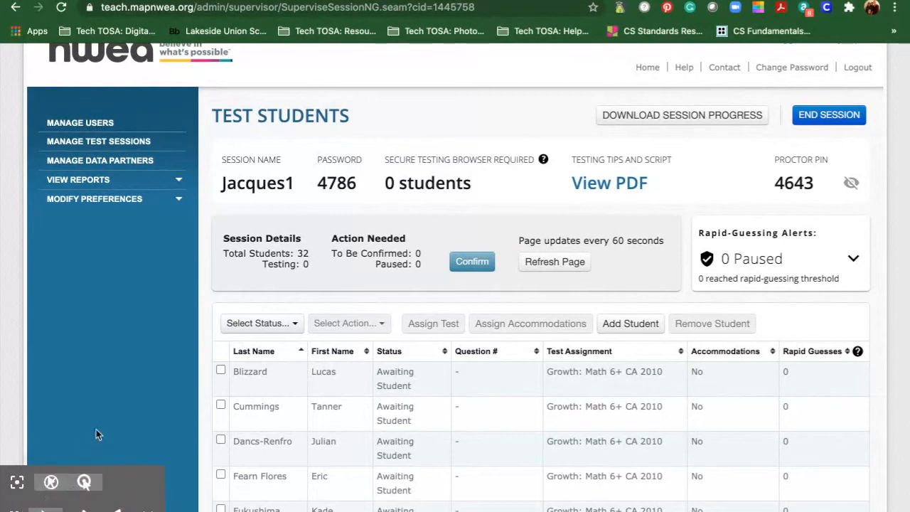
mouse_move(355, 414)
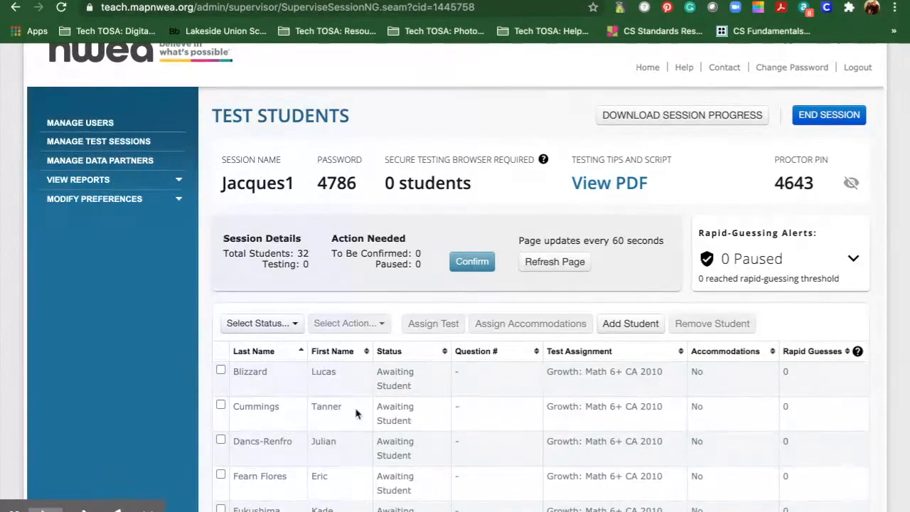
left_click(473, 262)
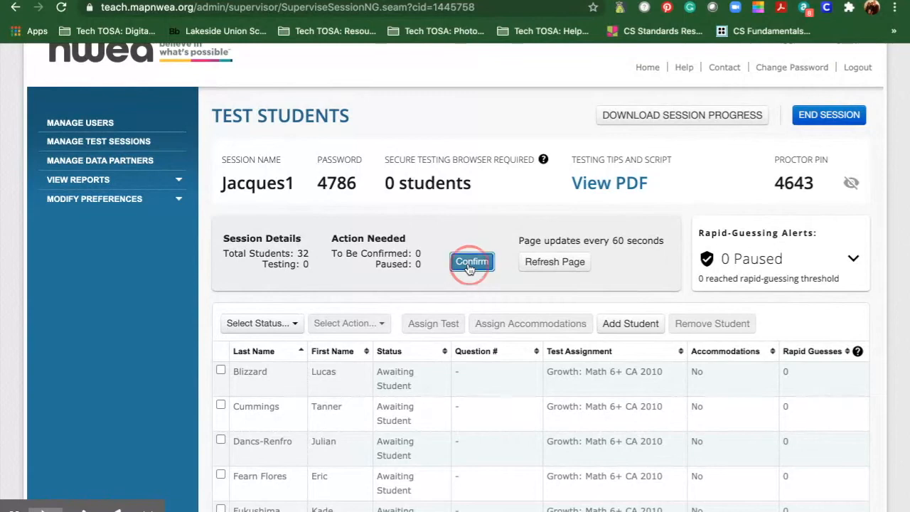
left_click(472, 261)
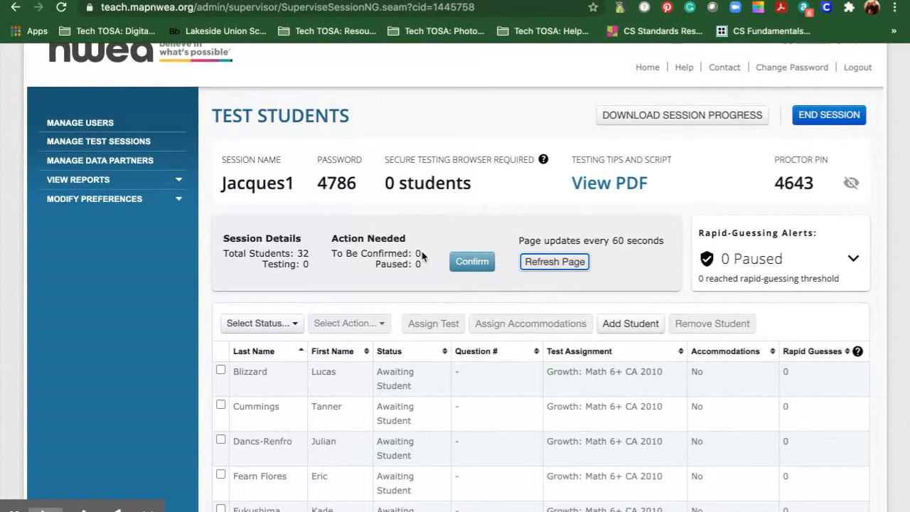
left_click(472, 262)
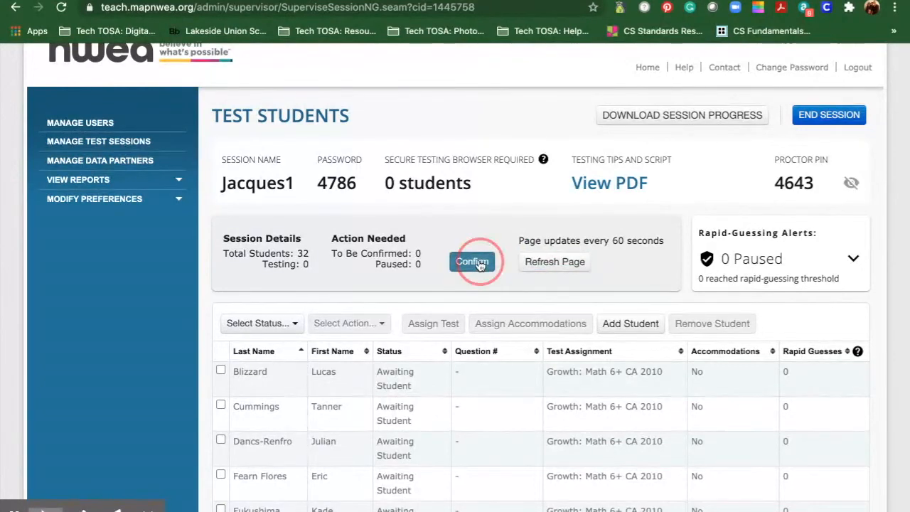
left_click(472, 262)
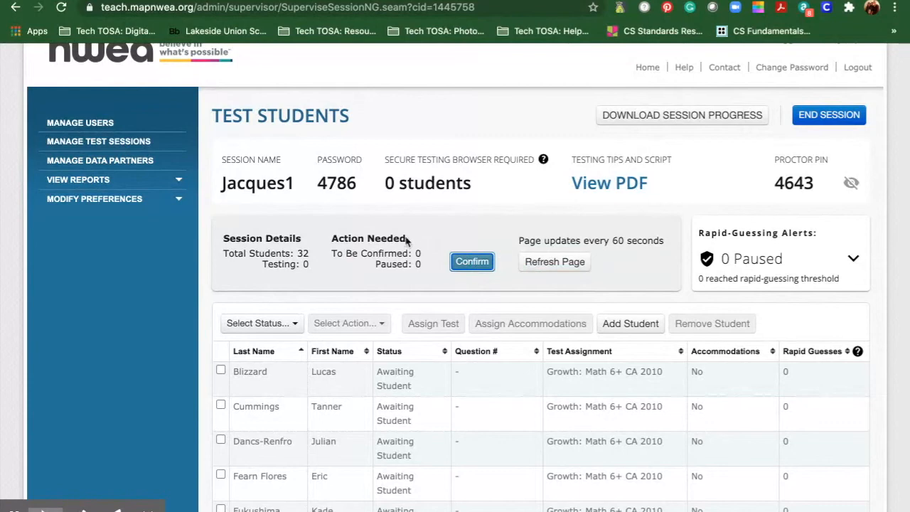
scroll("down", 3)
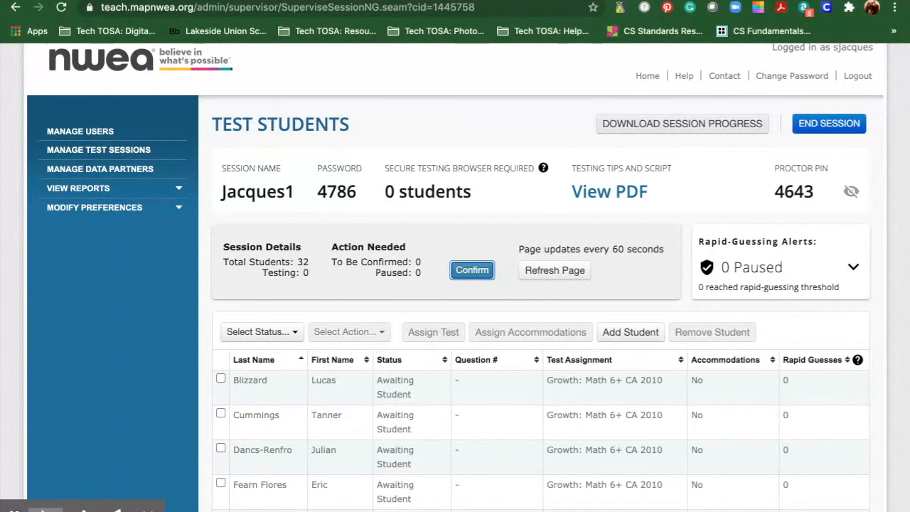
mouse_move(805, 137)
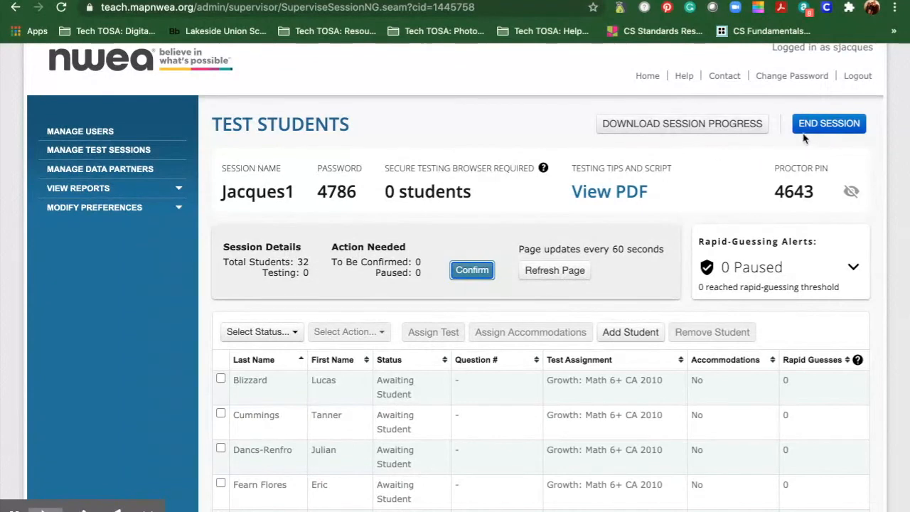
End the Jacques1 session, keeping it saved via Save and Exit
left_click(828, 122)
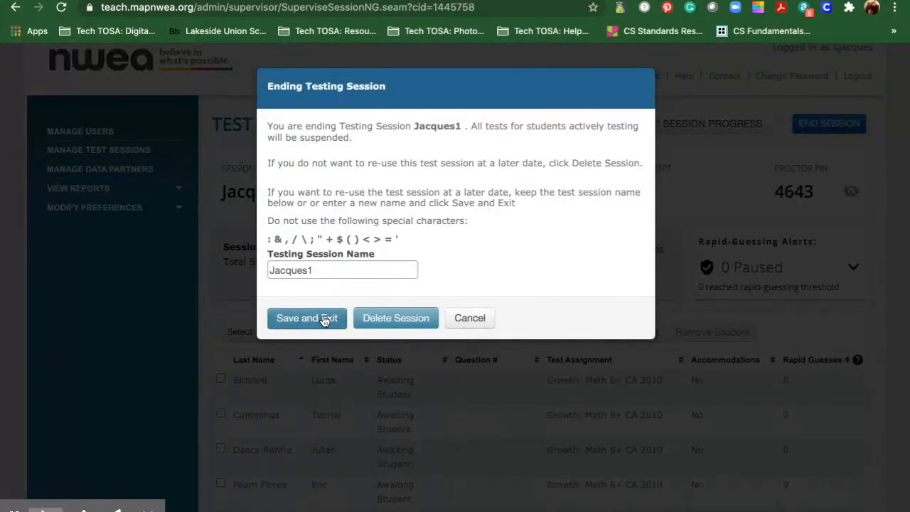
left_click(307, 319)
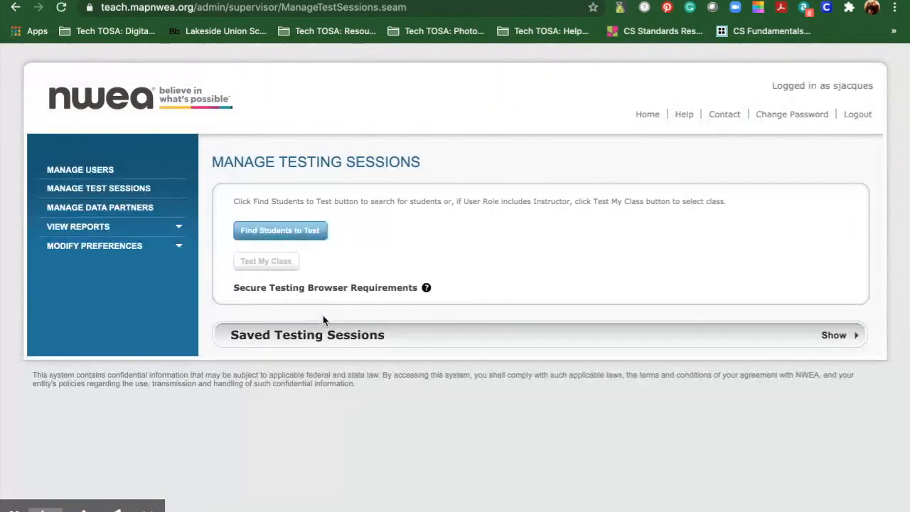
mouse_move(249, 368)
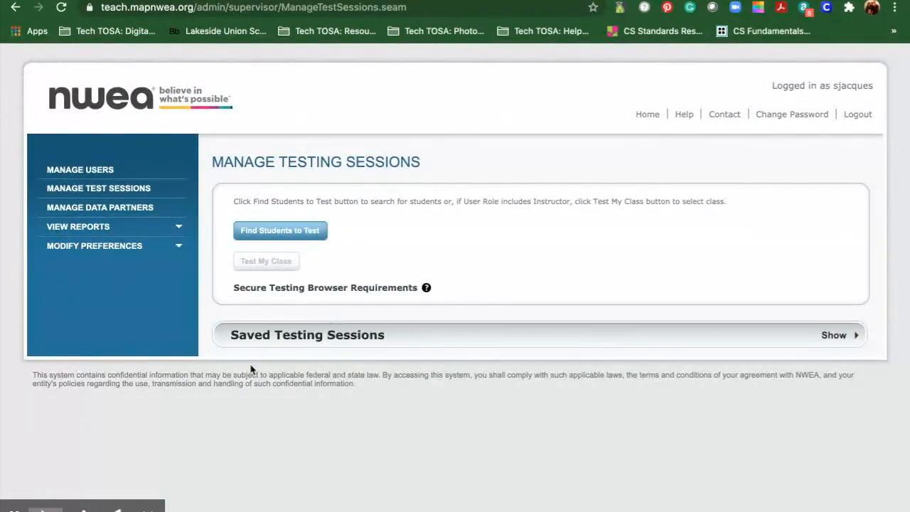